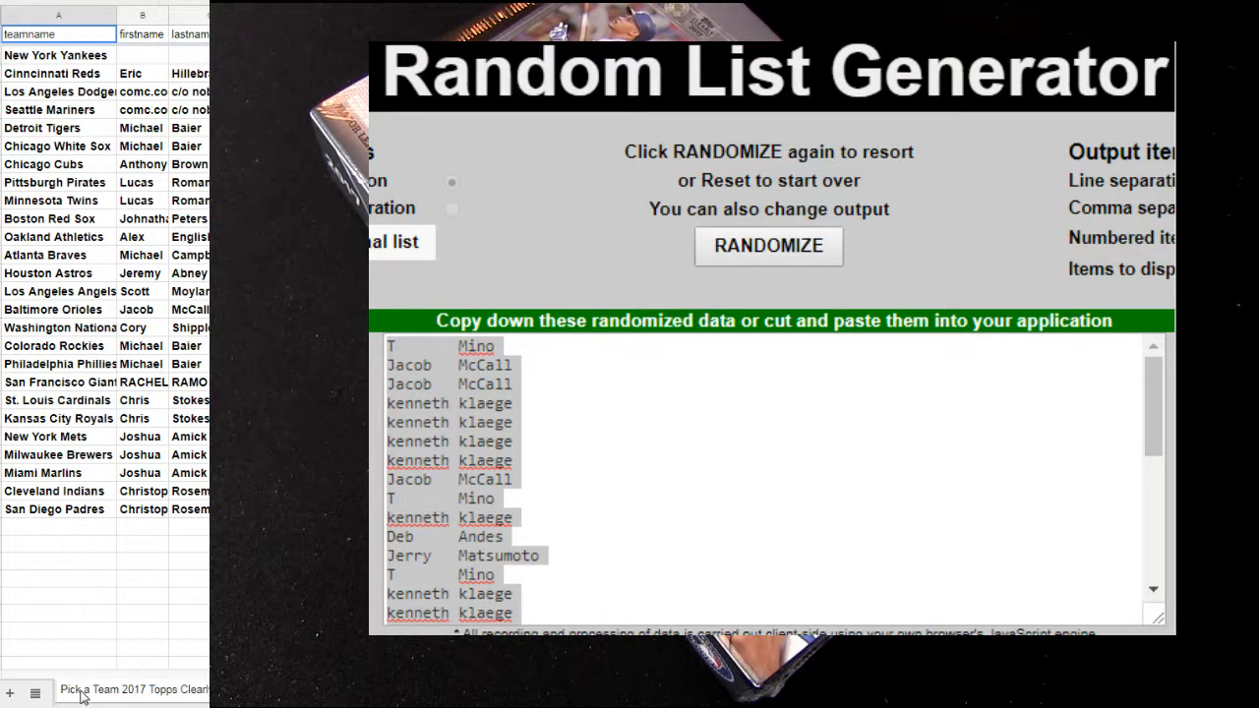
Visit the MLB sheet, then sort the team sheet A→Z by team name, Atlanta Braves first
left_click(34, 694)
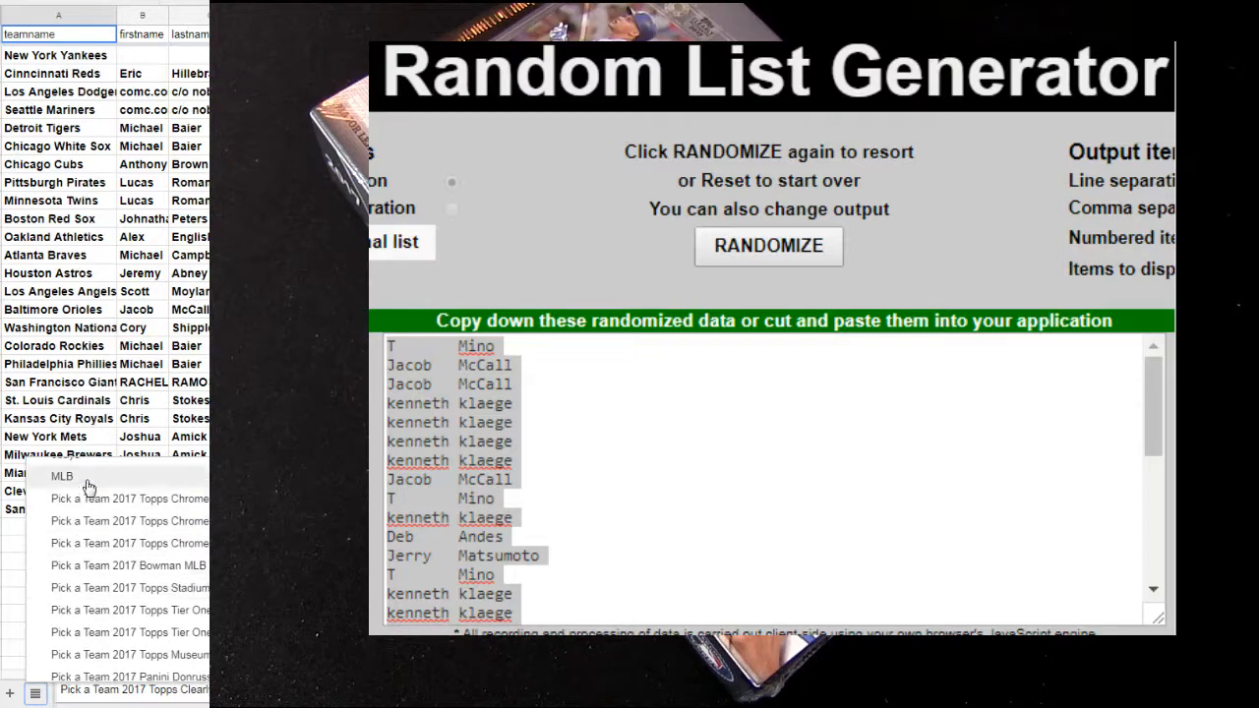
left_click(62, 476)
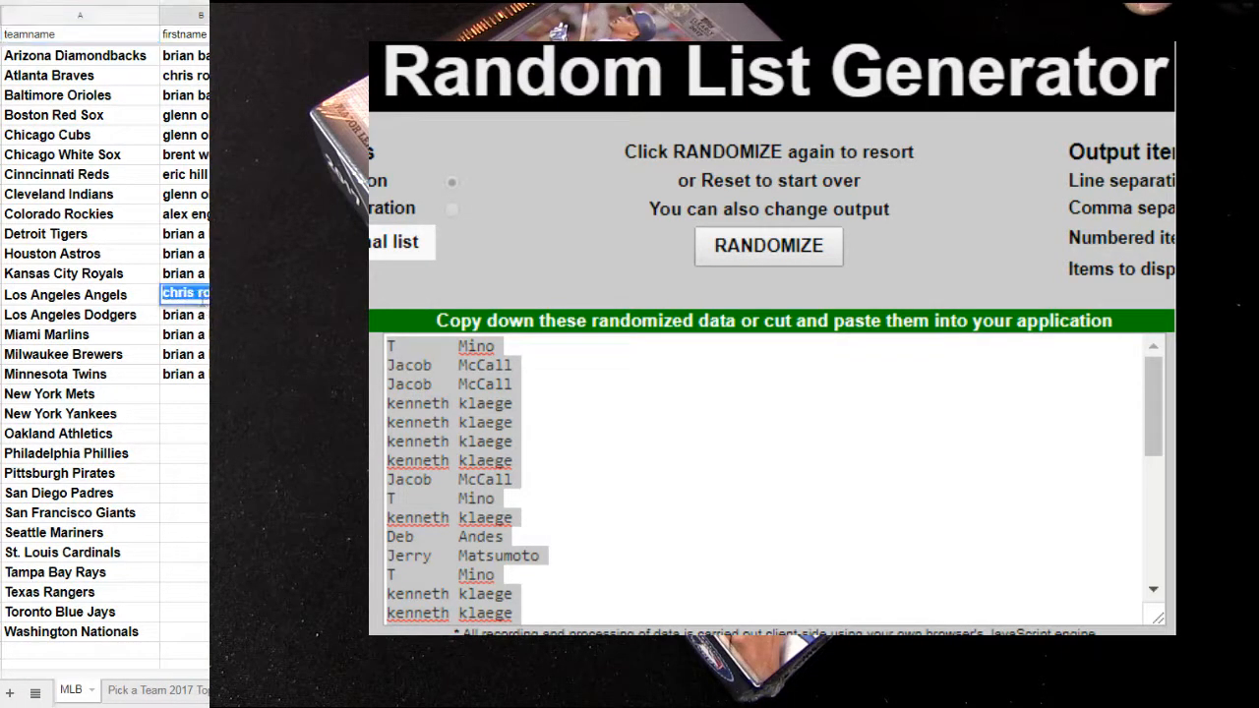
left_click(182, 393)
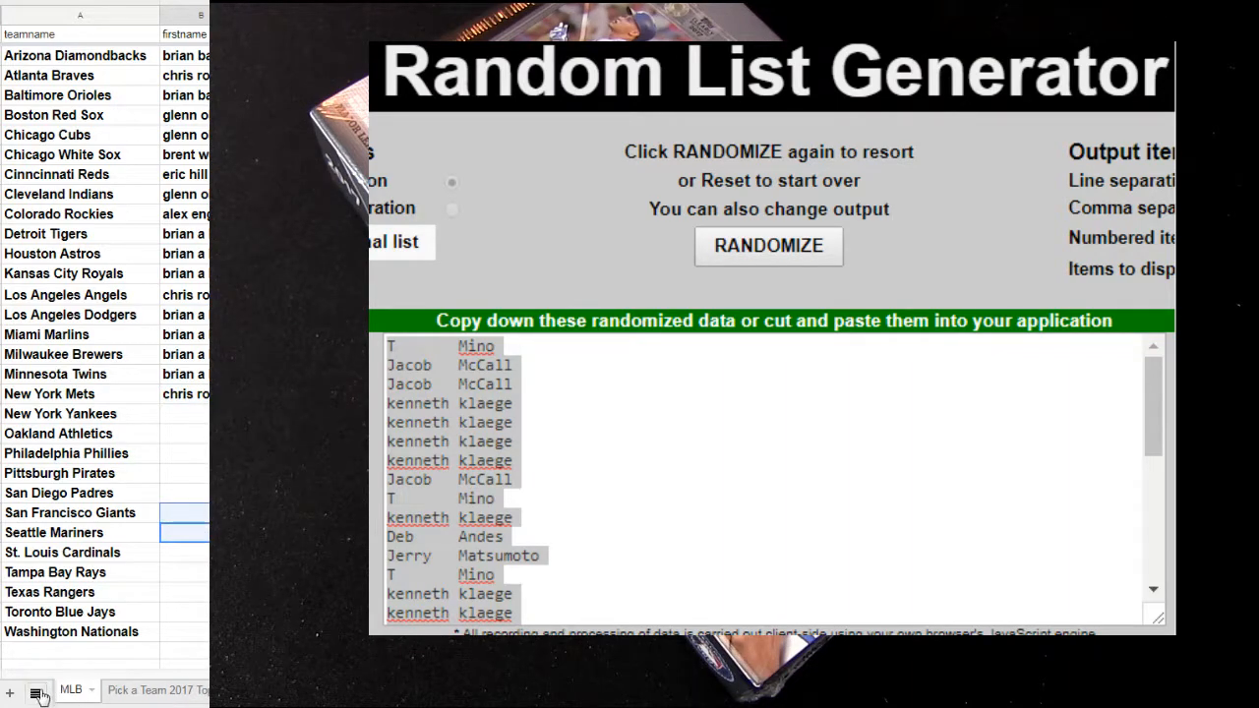
left_click(37, 691)
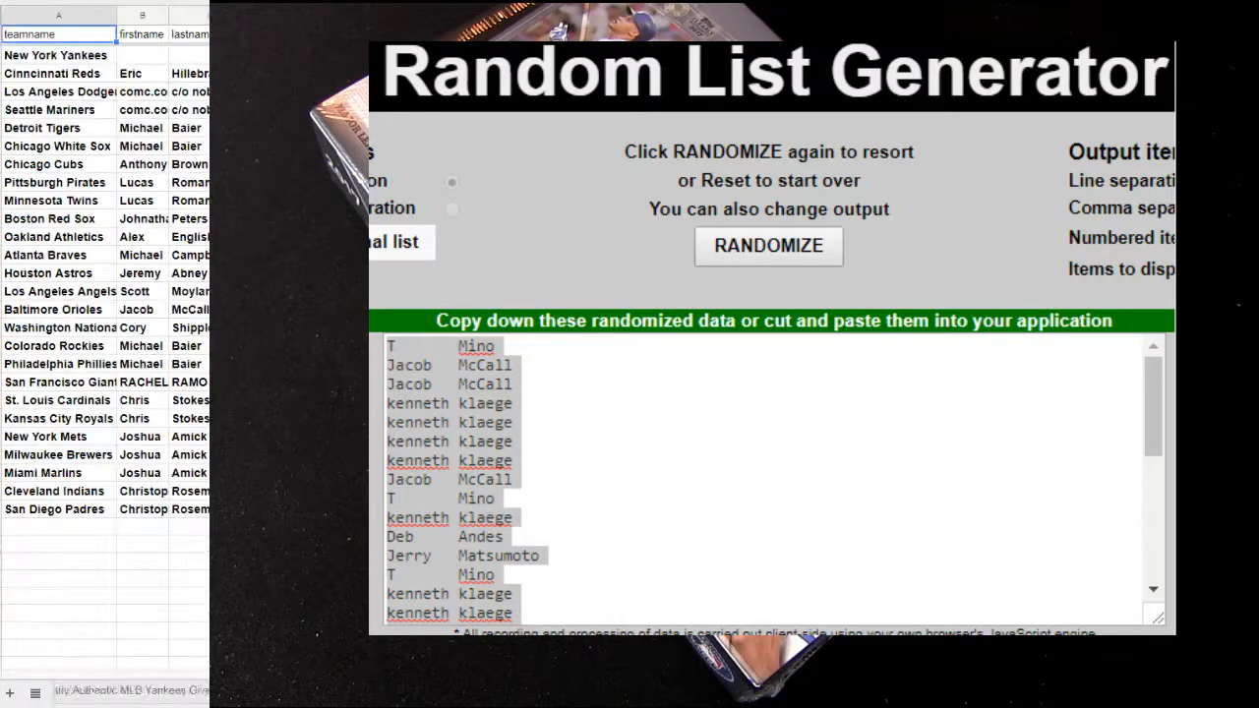
right_click(58, 14)
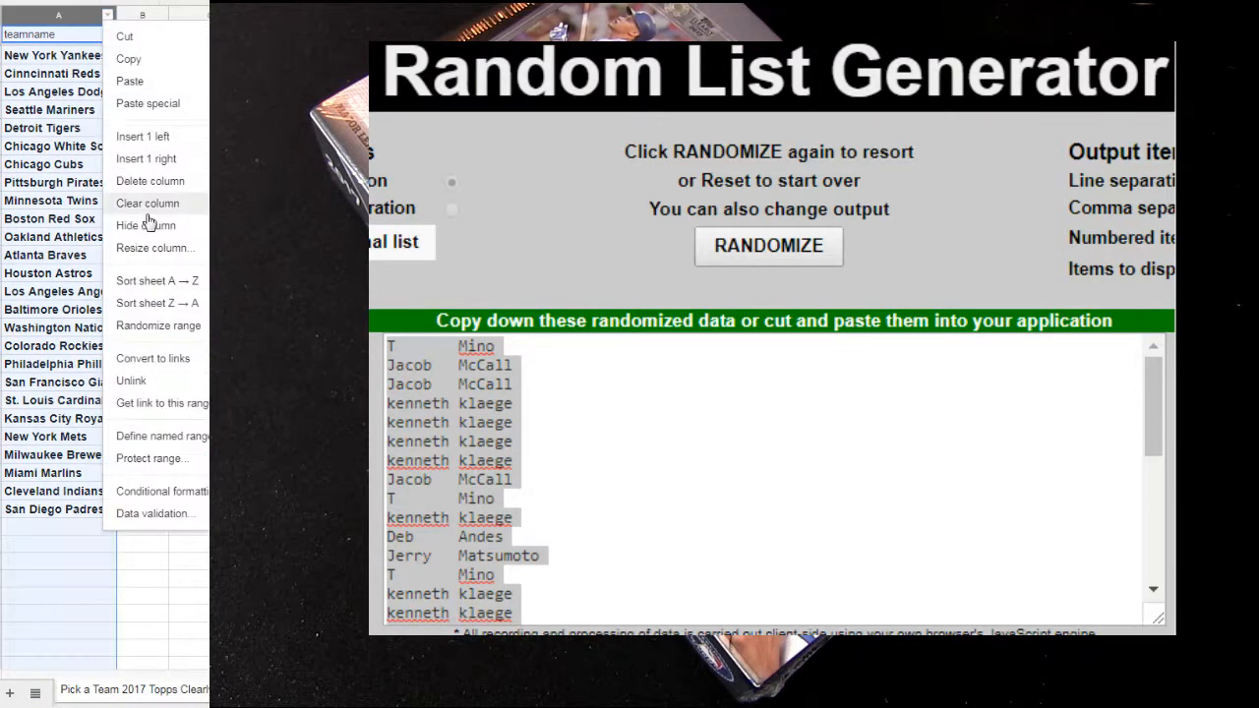
left_click(158, 280)
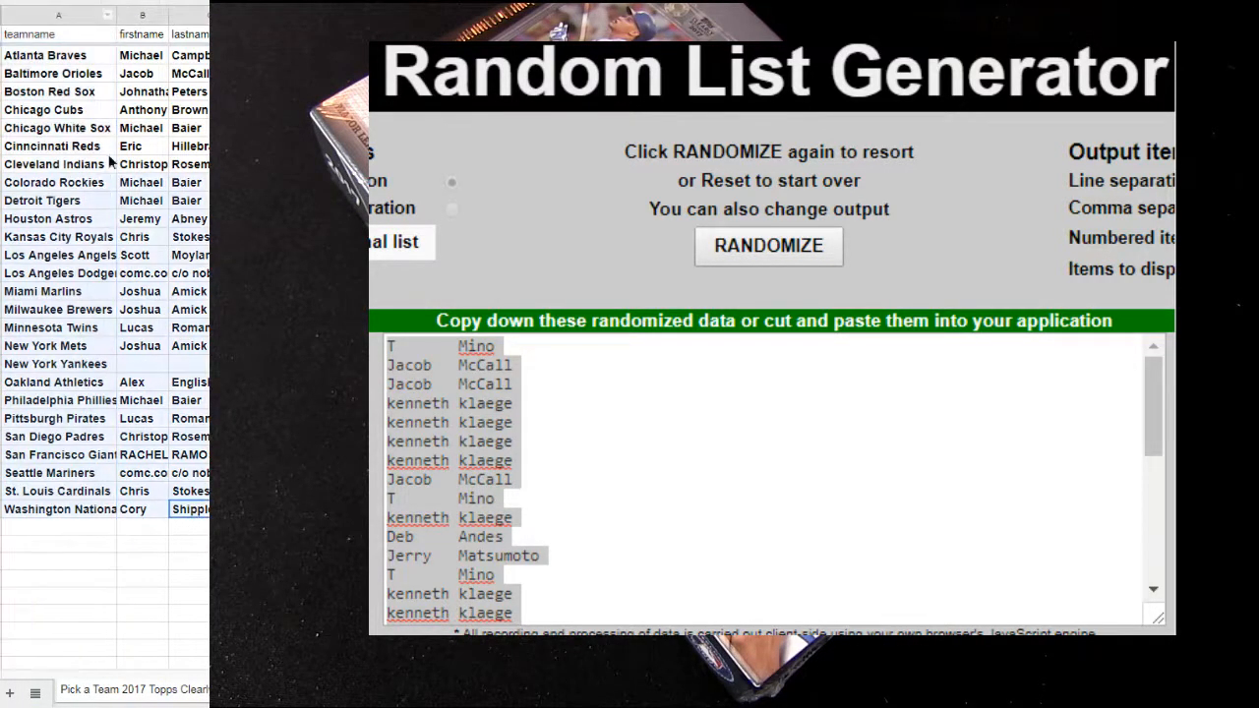
mouse_move(621, 194)
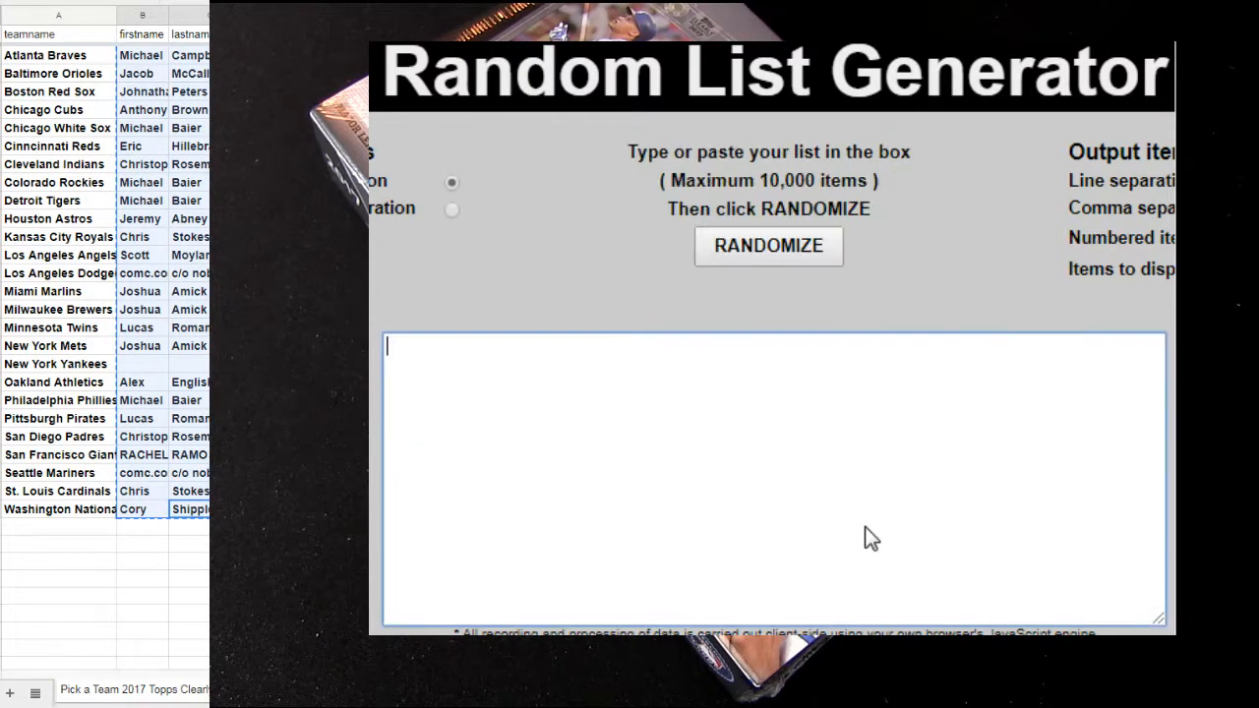
Clear the Random List Generator input box so the buyer names can be pasted
left_click(768, 246)
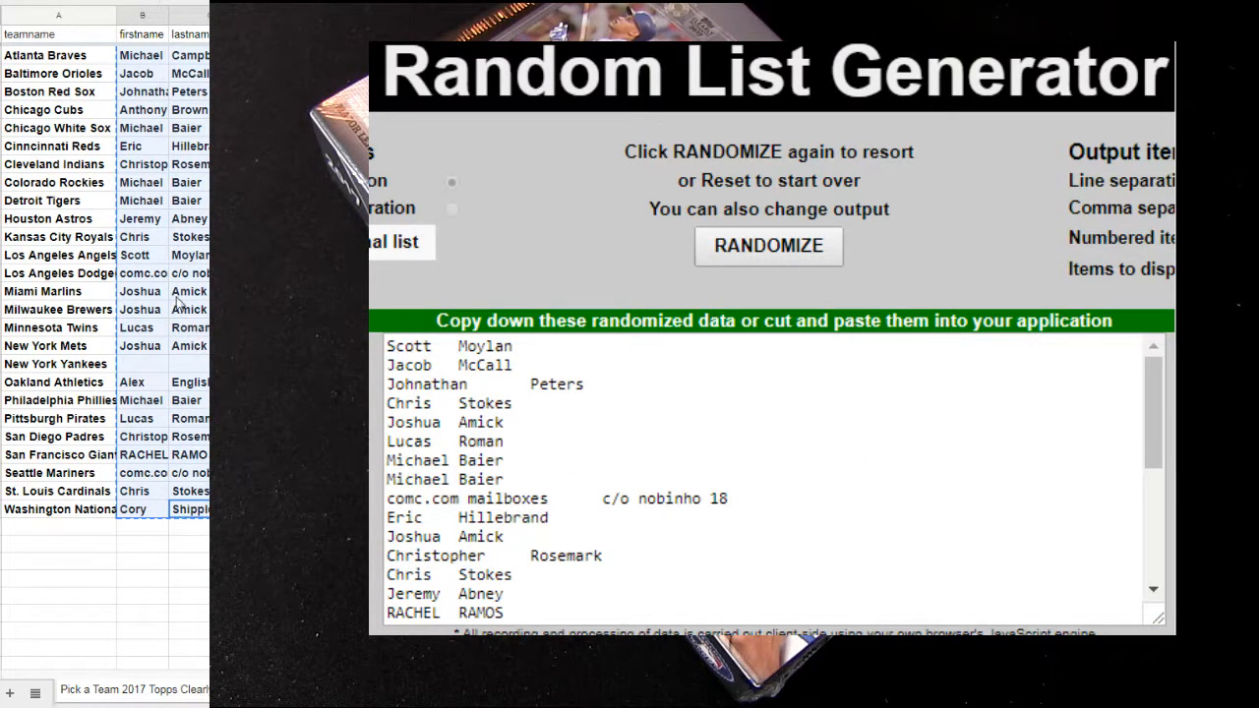
mouse_move(180, 258)
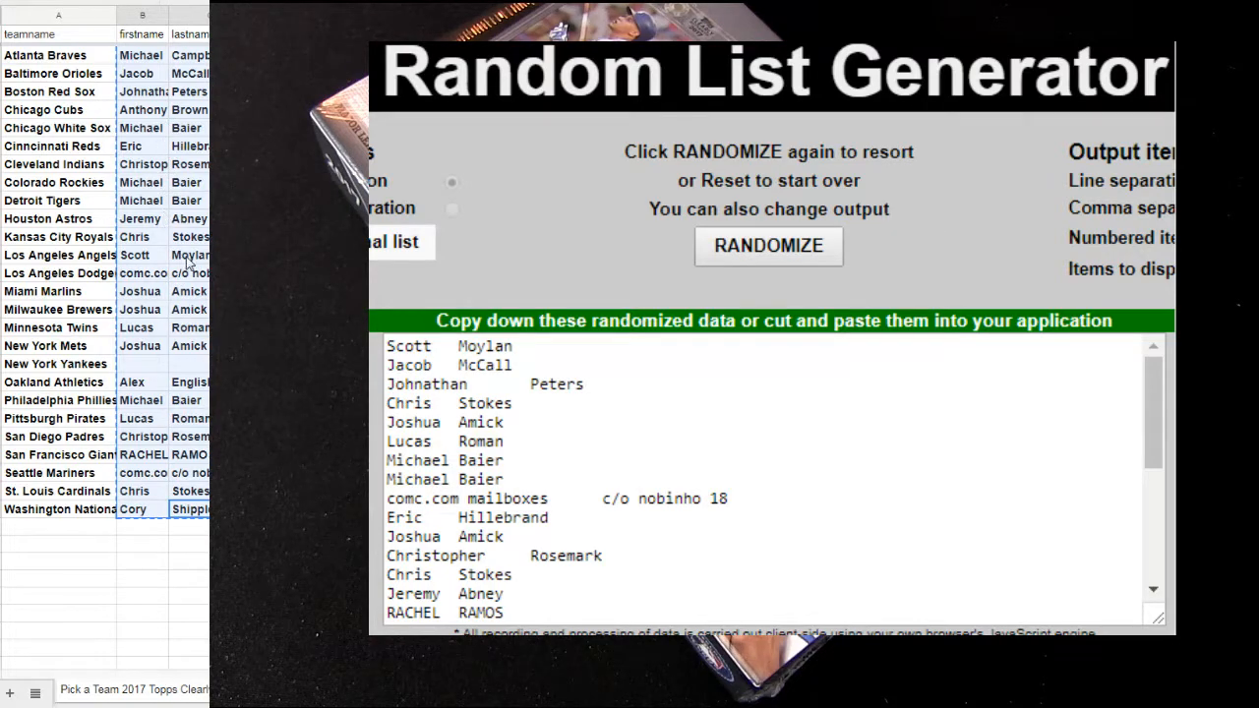